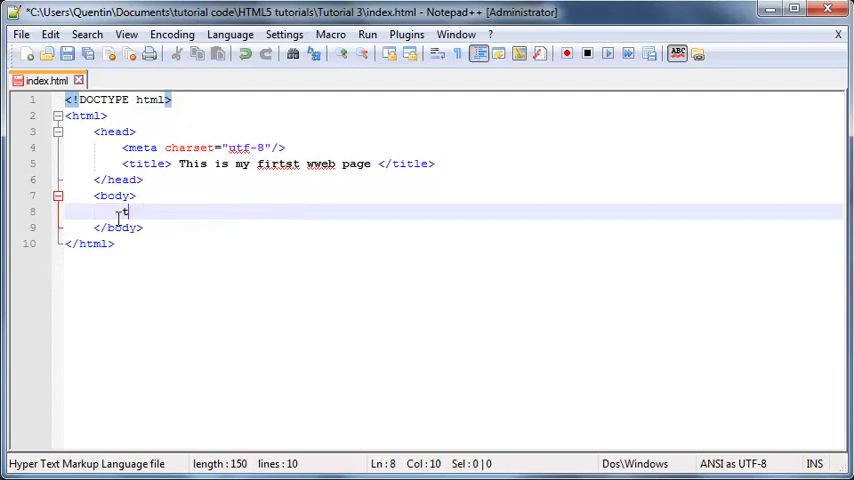
Type 'this paragraph 1.', 'This para 2.' and 'Another story.' on separate lines in the body.
text(this para)
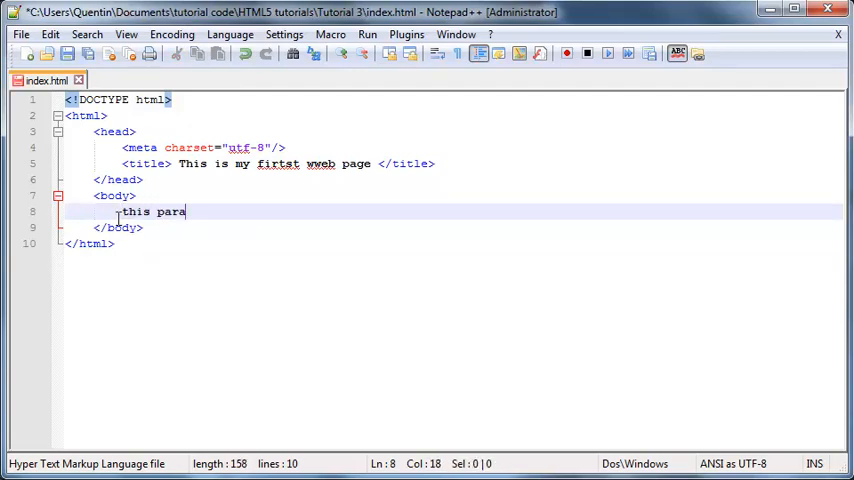
text(graph)
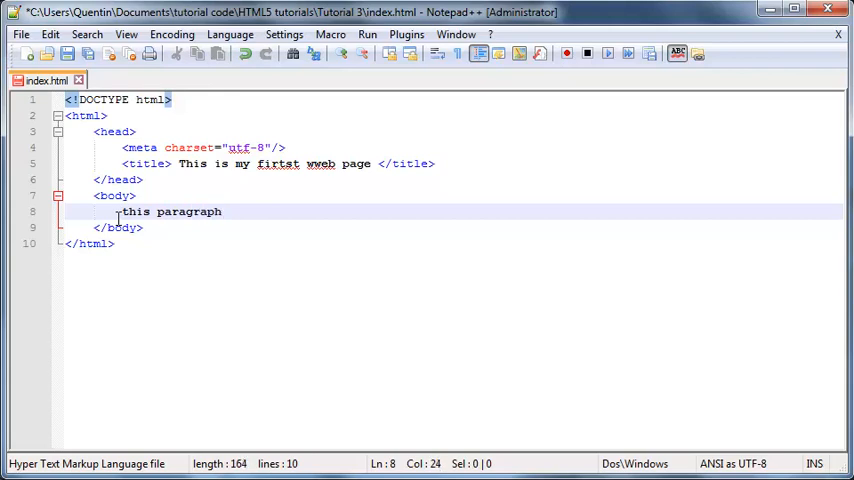
text(1.)
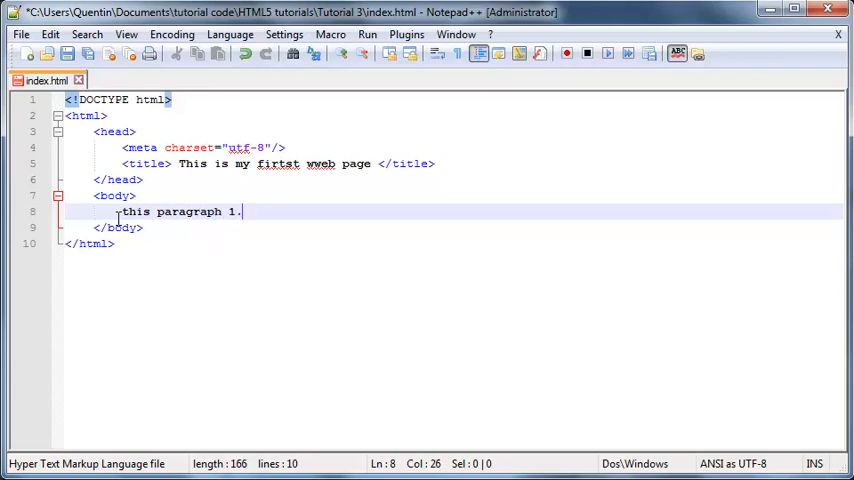
key(Enter)
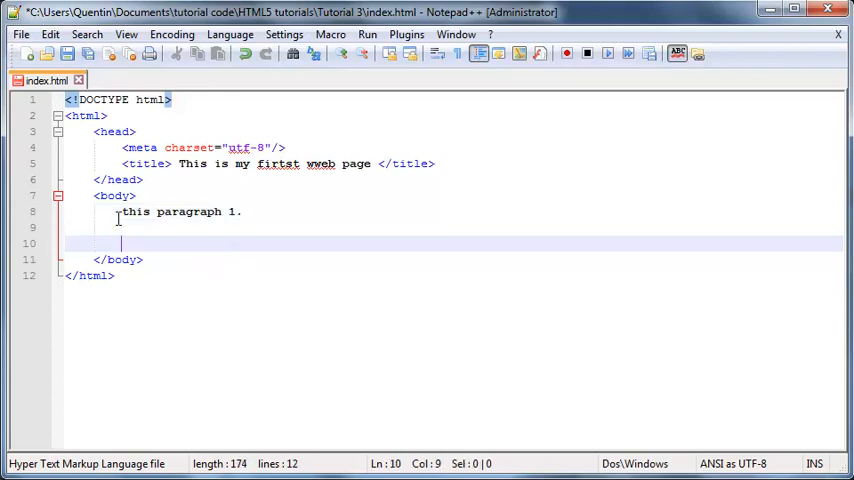
text(Thei)
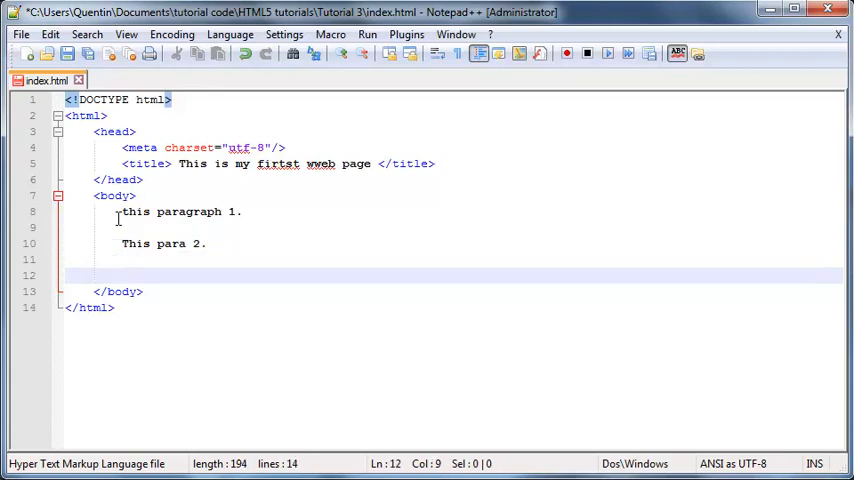
text(Anoth)
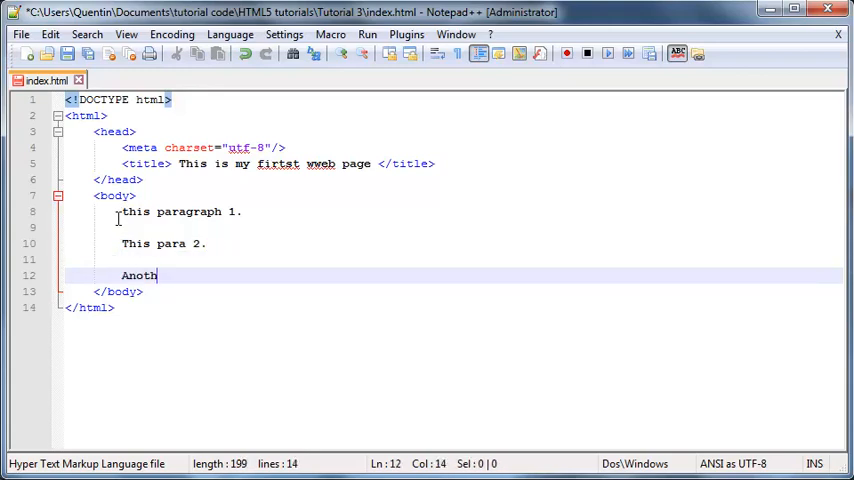
text(er story)
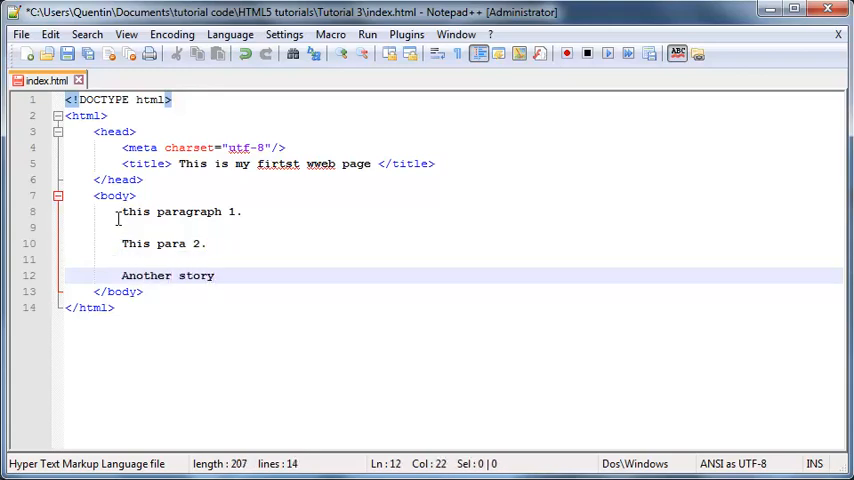
text(.)
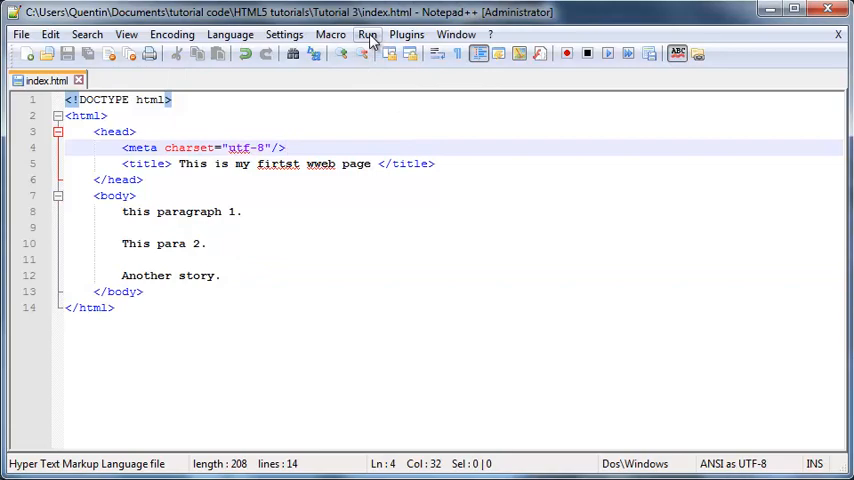
Launch index.html in Firefox and drag over the run-together text to inspect it.
click(368, 34)
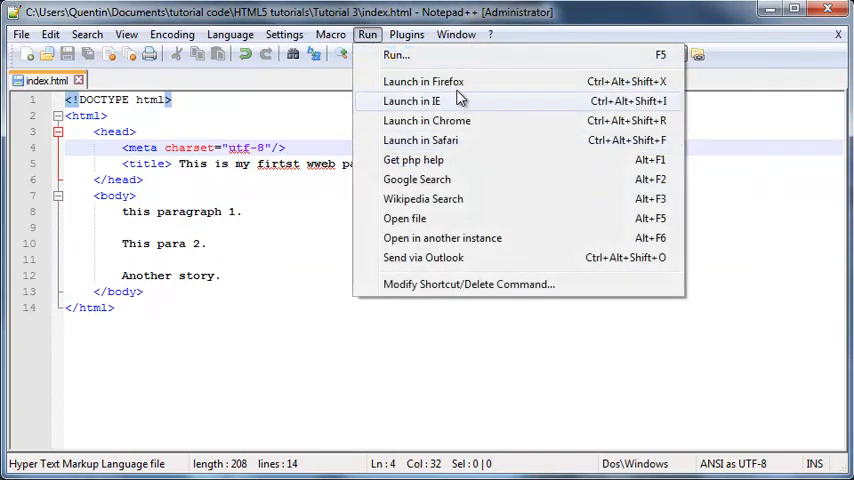
click(423, 81)
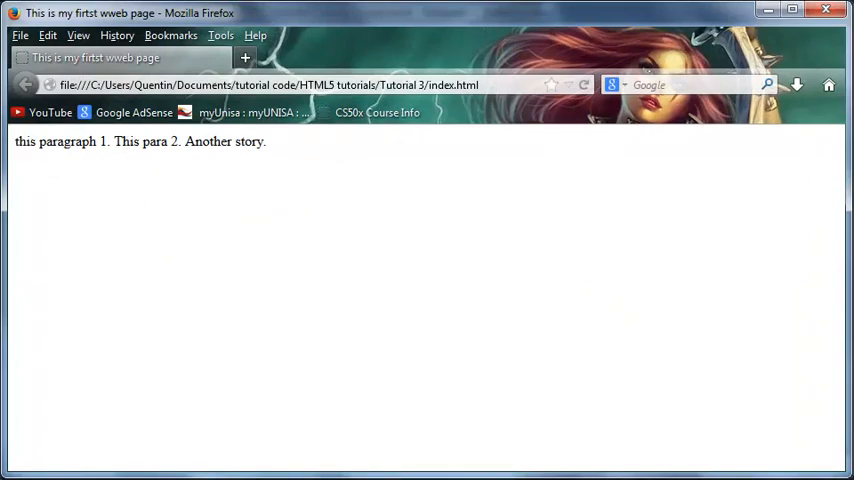
drag(14, 141, 163, 141)
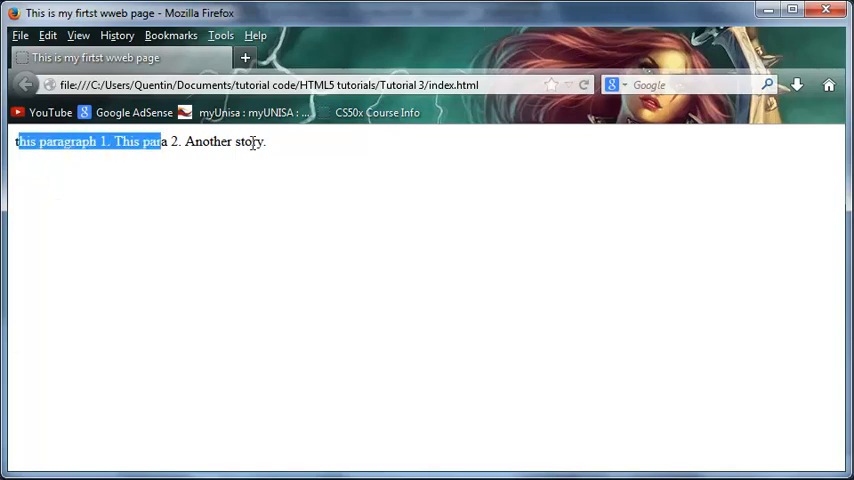
click(350, 252)
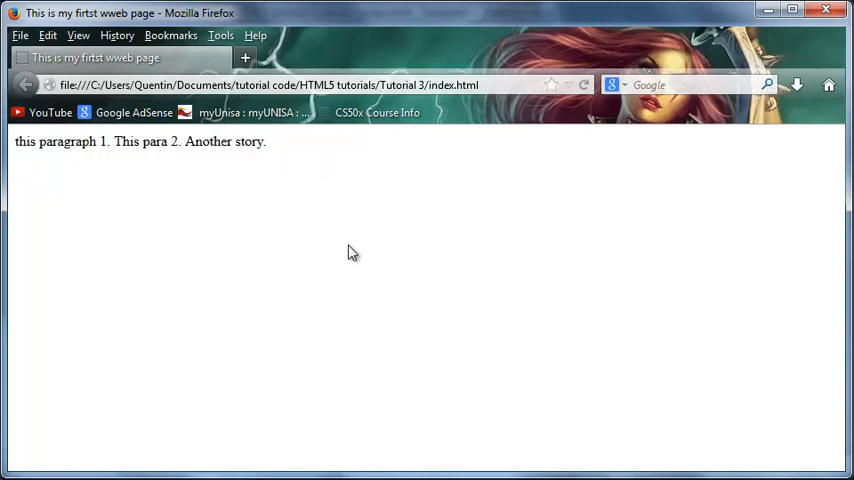
mouse_move(735, 52)
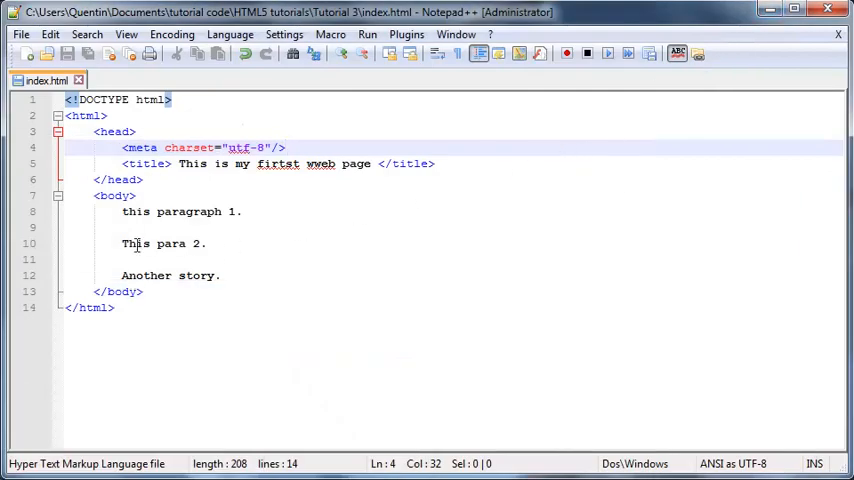
mouse_move(207, 243)
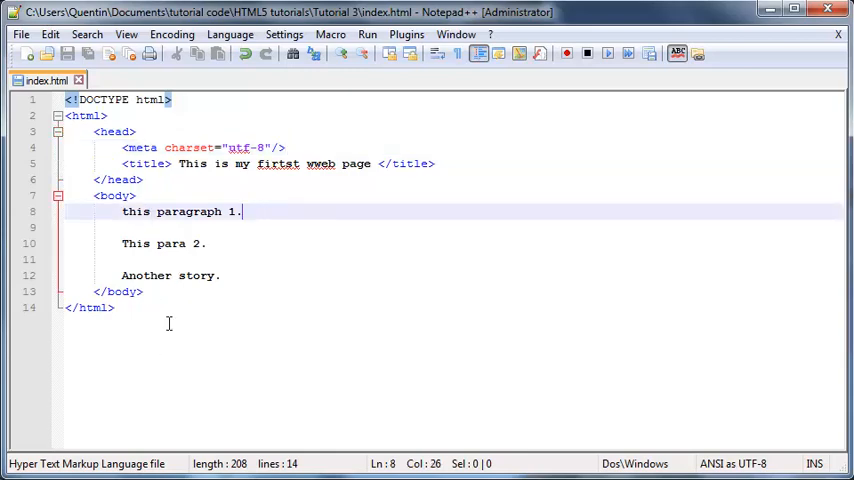
Insert many blank lines after 'this paragraph 1.' and scroll down to check them.
key(enter)
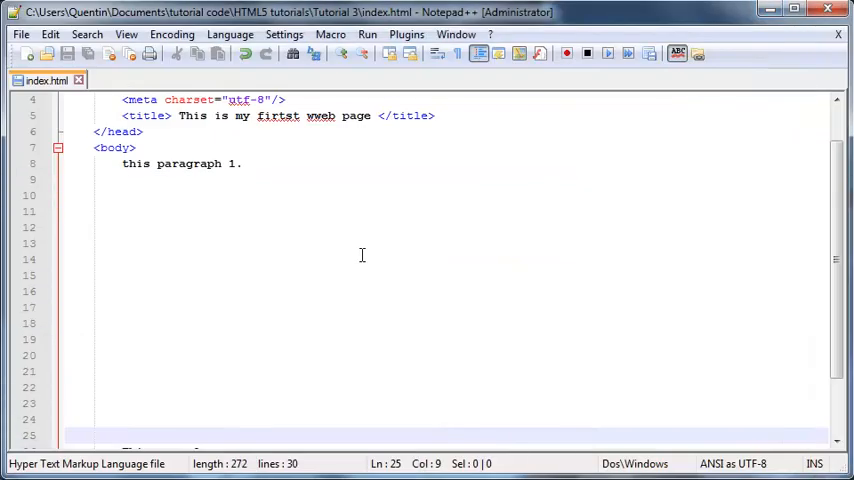
scroll(down, 3)
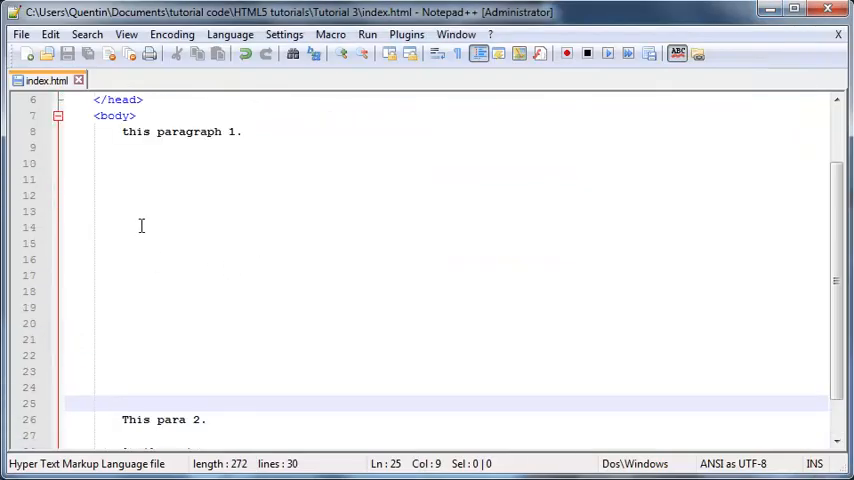
mouse_move(218, 440)
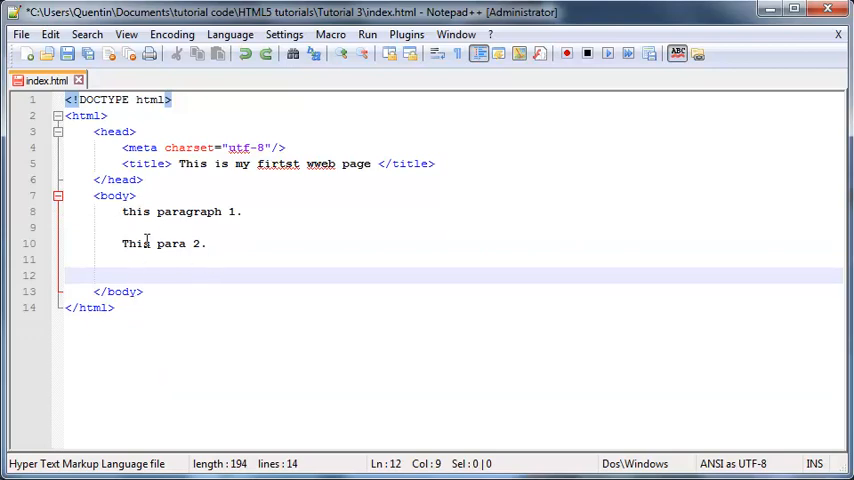
Retype 'Another story.' and add <br/> tags after 'this paragraph 1.' and 'This para 2.'.
text(Another story.)
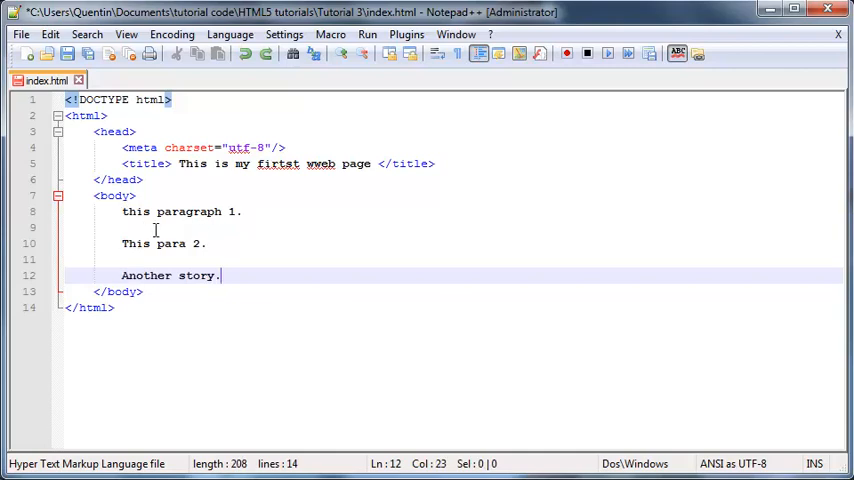
text(<>)
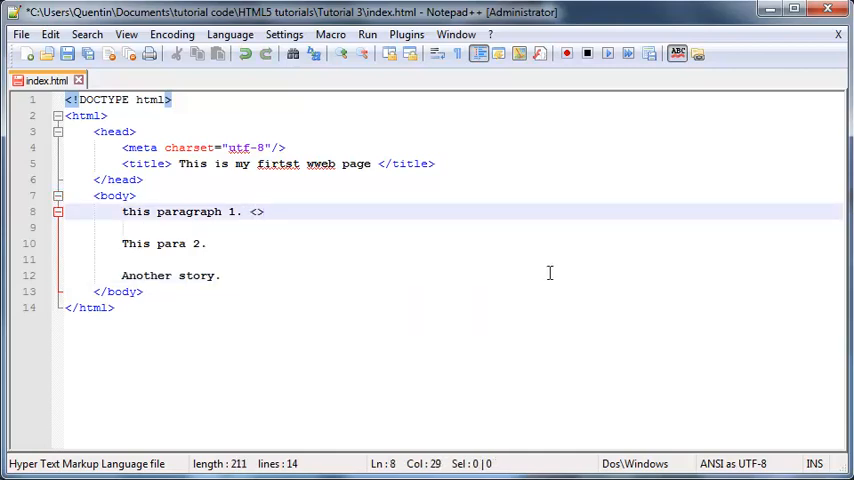
key(Left)
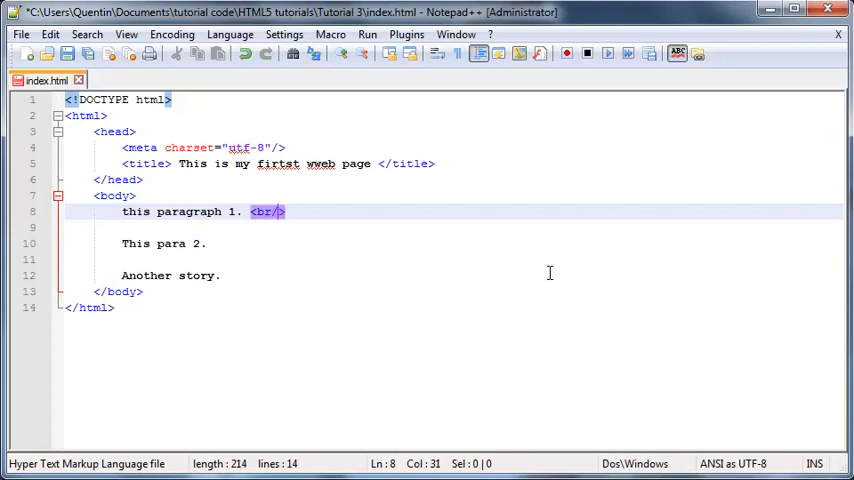
click(205, 243)
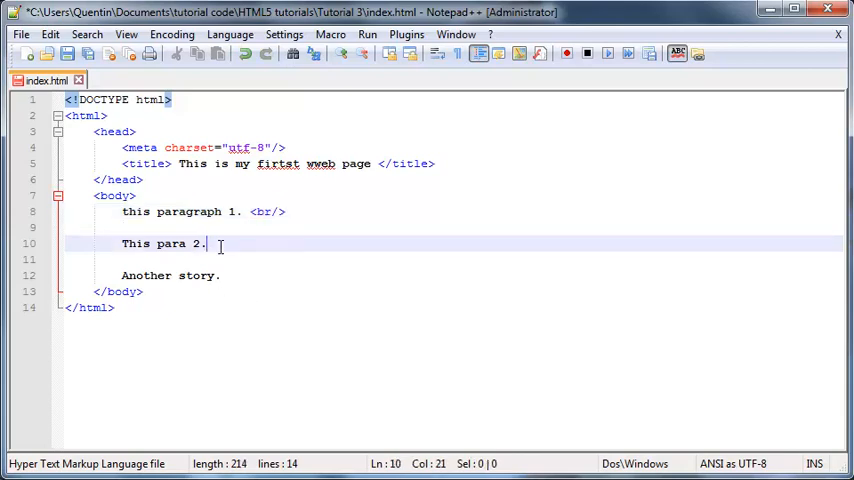
text(<b>)
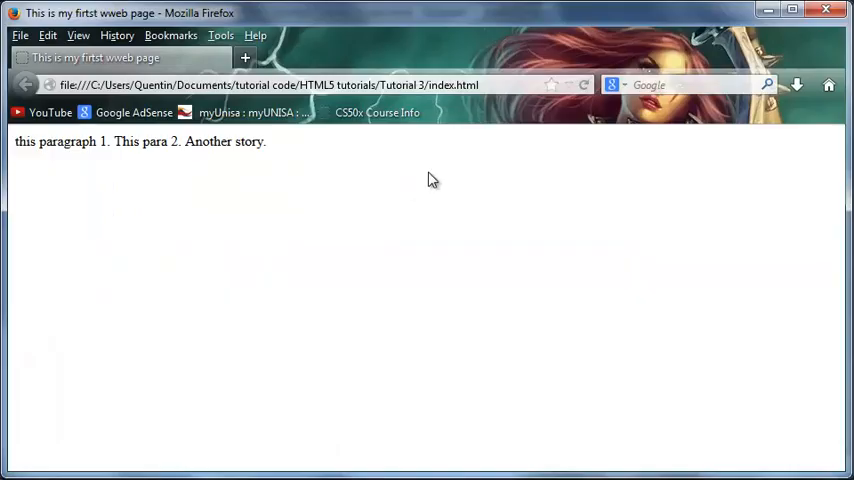
mouse_move(585, 85)
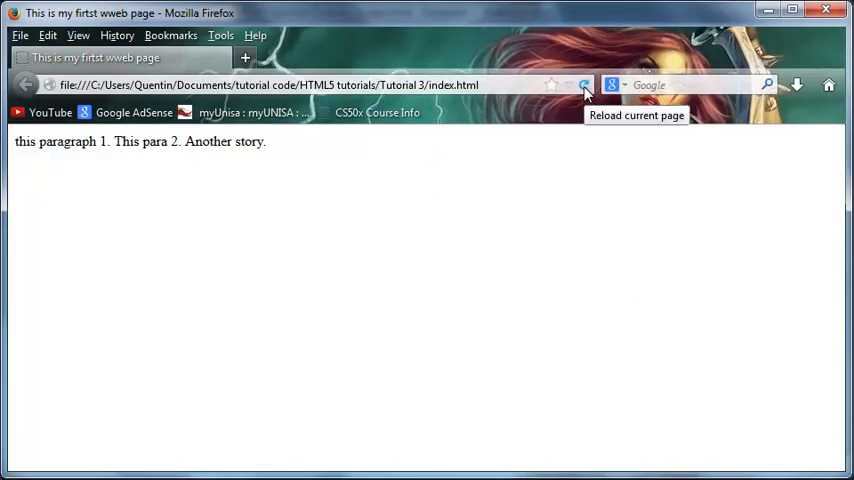
Reload Firefox to see the lines on separate lines, then minimize the browser.
click(584, 84)
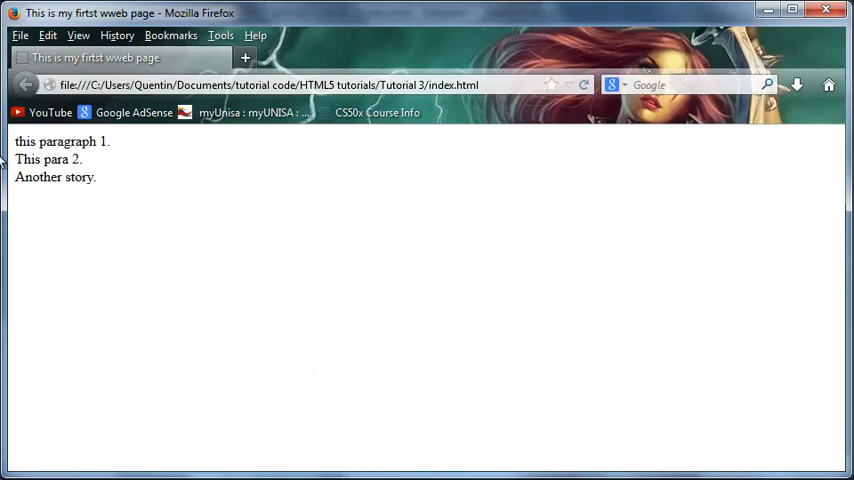
mouse_move(128, 241)
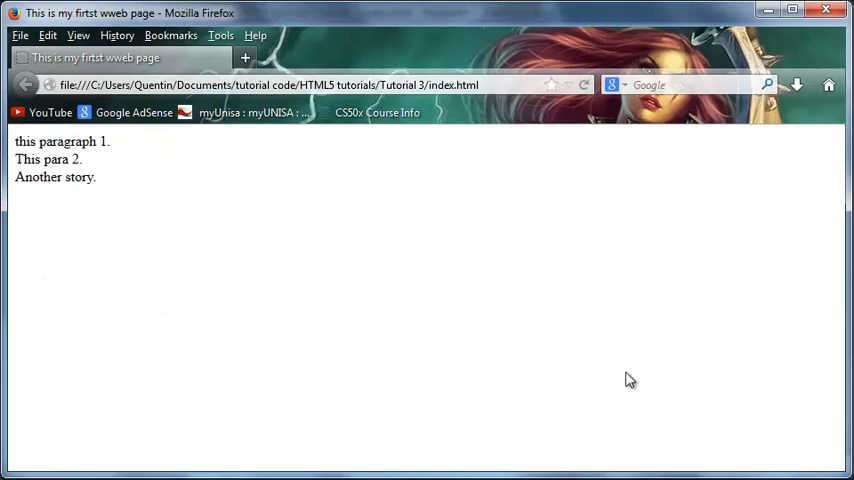
mouse_move(585, 45)
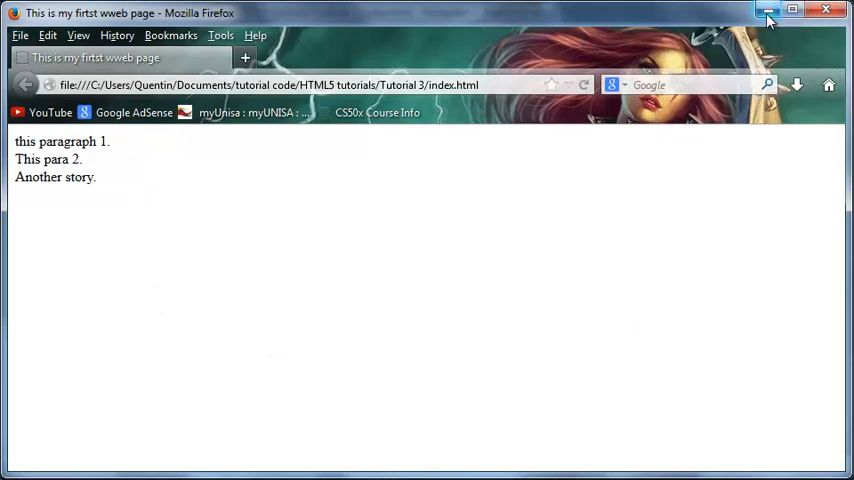
click(768, 11)
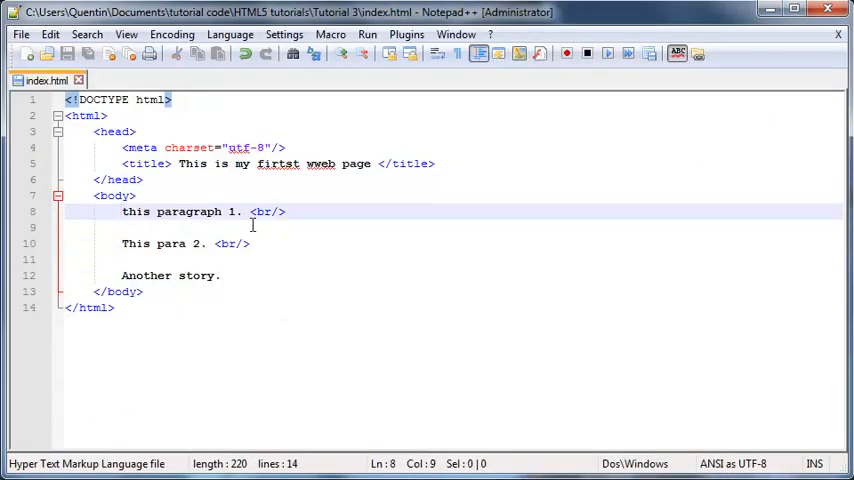
Type a new <p>Another story.</p> element below the second paragraph.
text(<>)
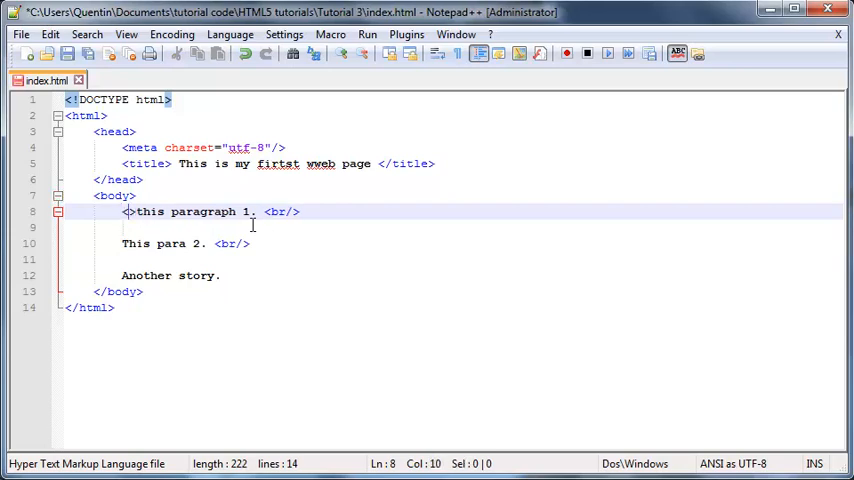
text(p)
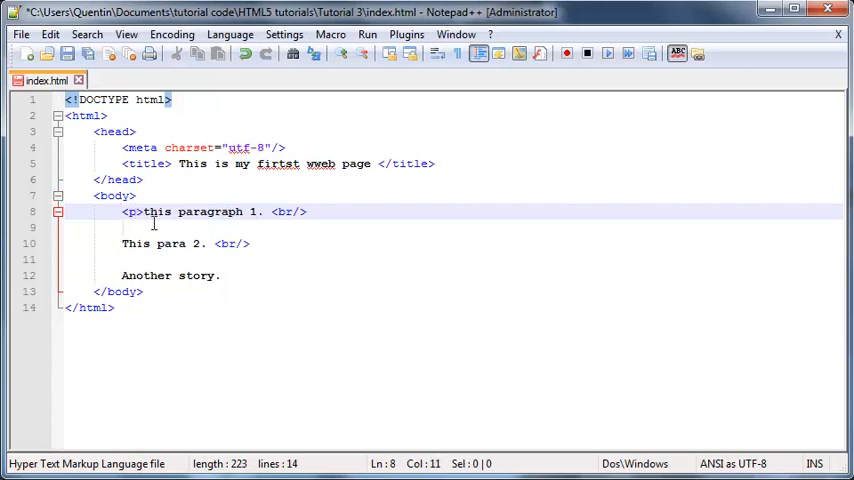
mouse_move(198, 348)
text(<>)
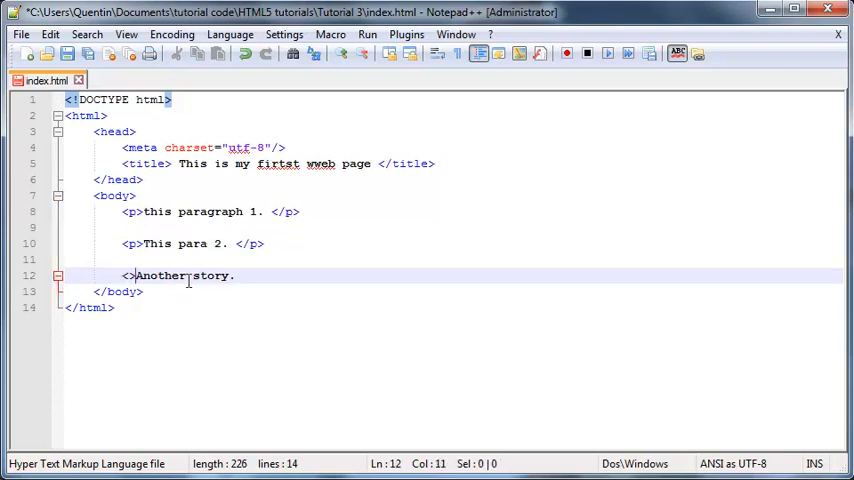
text(p)
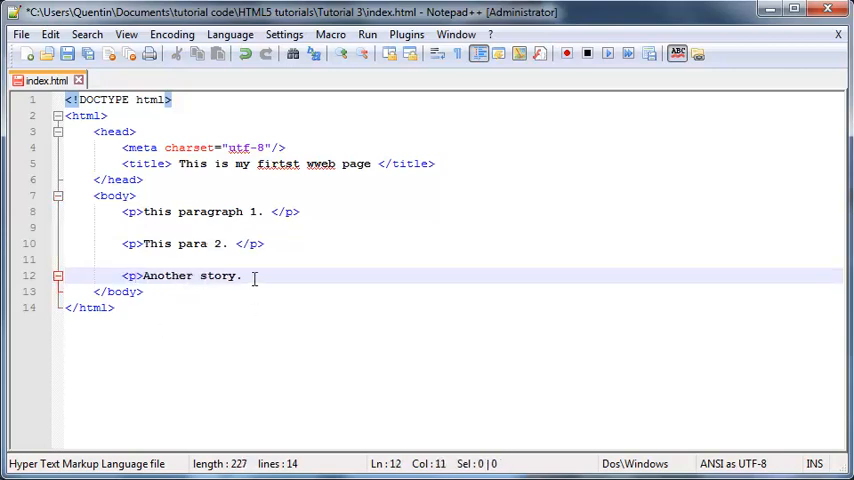
text(</p>)
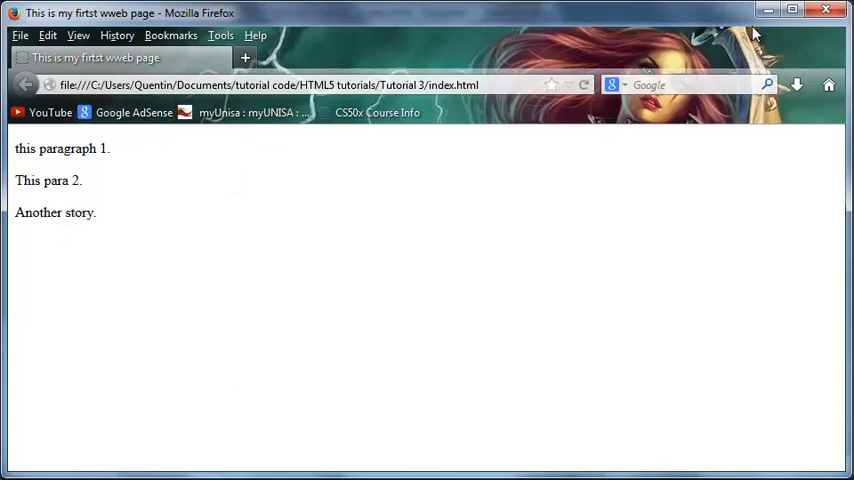
mouse_move(768, 10)
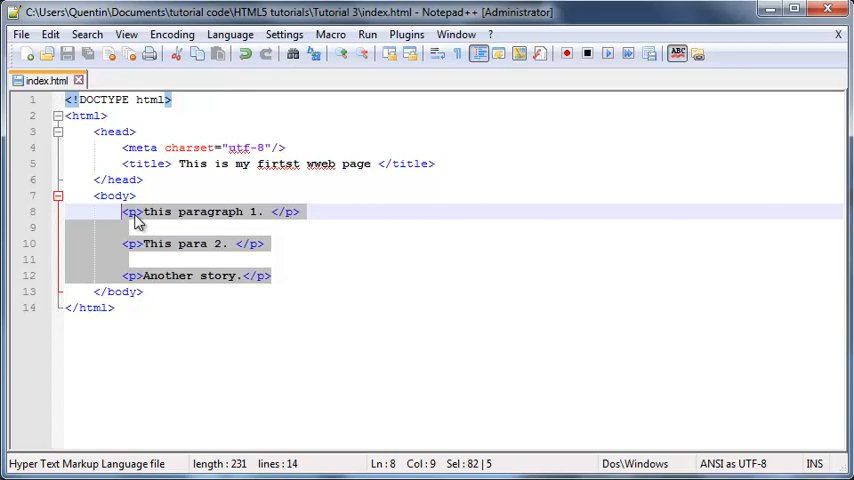
Delete the three paragraphs and type <h1> and <h2> heading tags.
key(Delete)
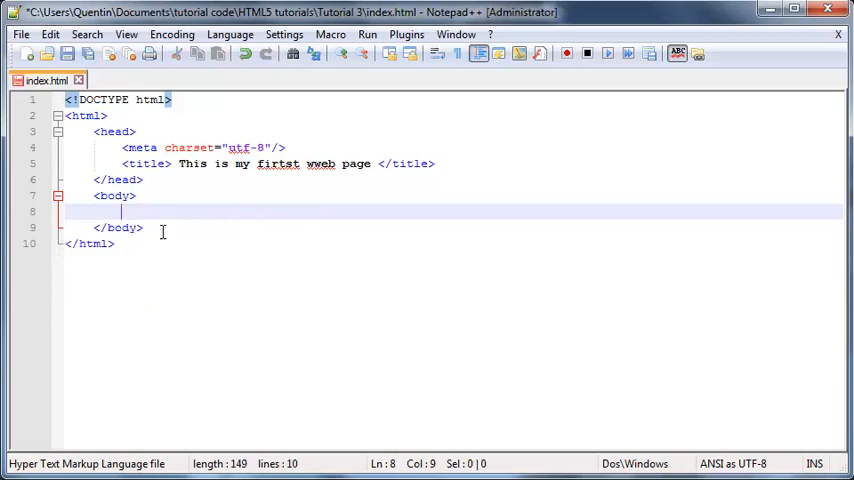
text(<>)
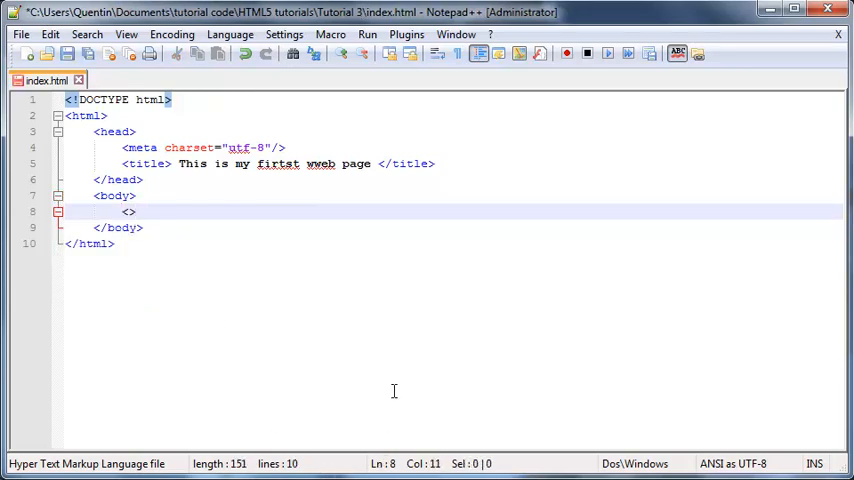
text(h1)
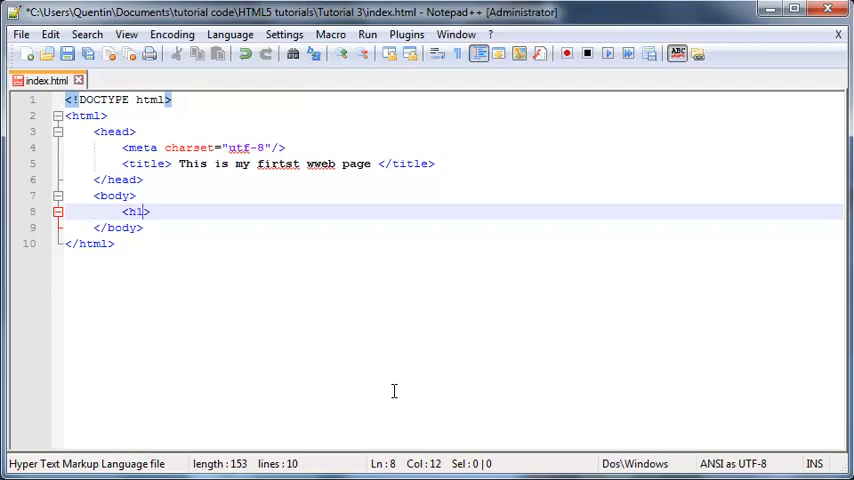
text(<>)
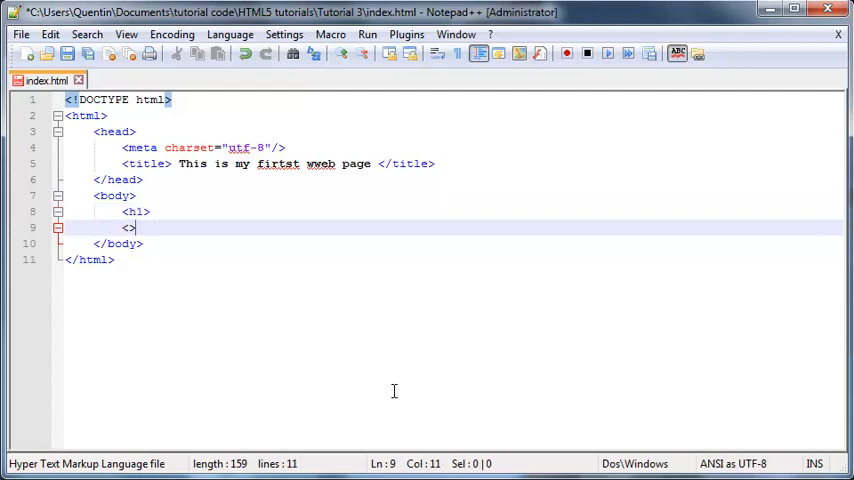
text(h2)
text(<h3>)
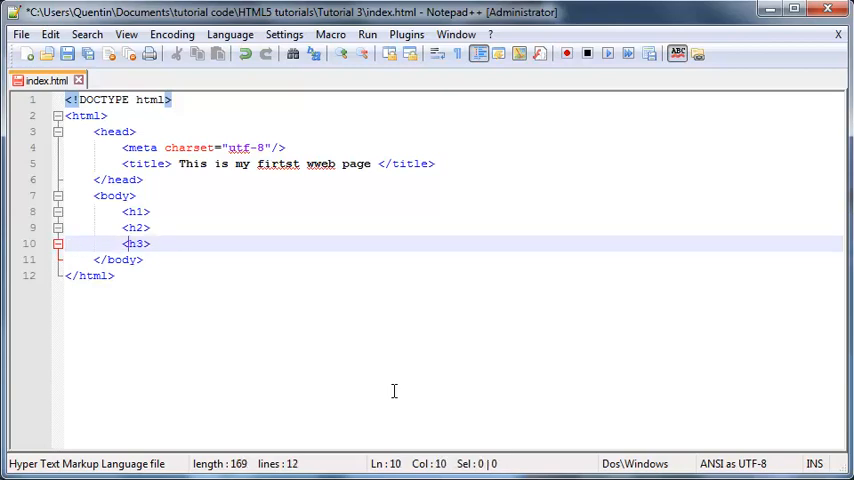
Add the remaining heading tags through <h6> on separate lines.
key(Enter)
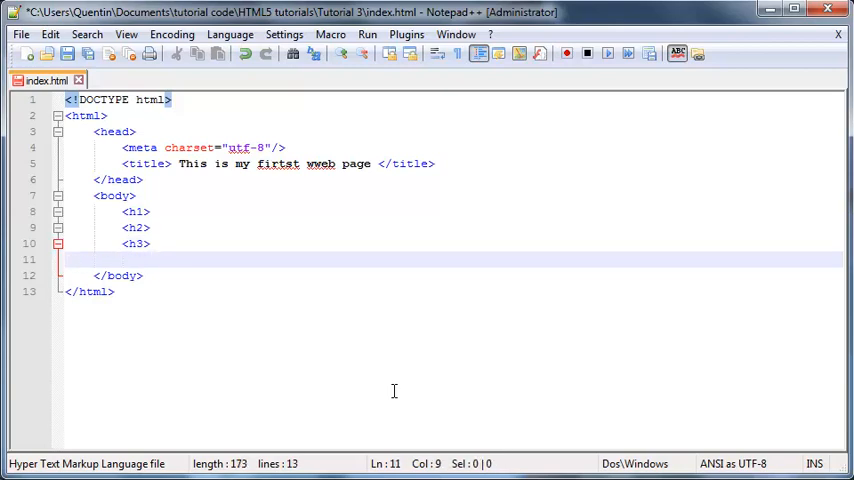
text(<h4>)
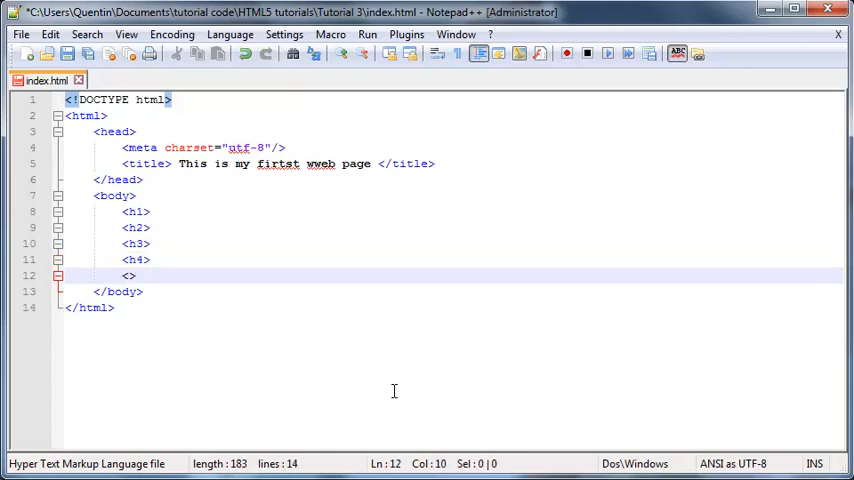
text(<h5>)
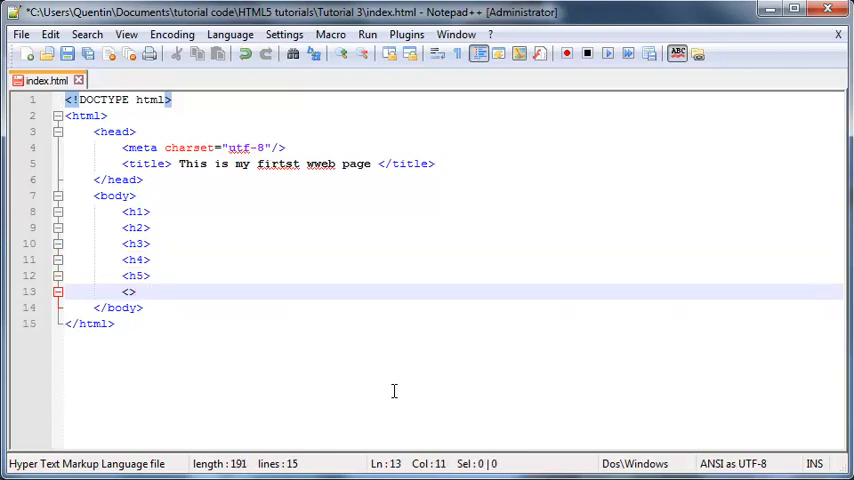
key(Left)
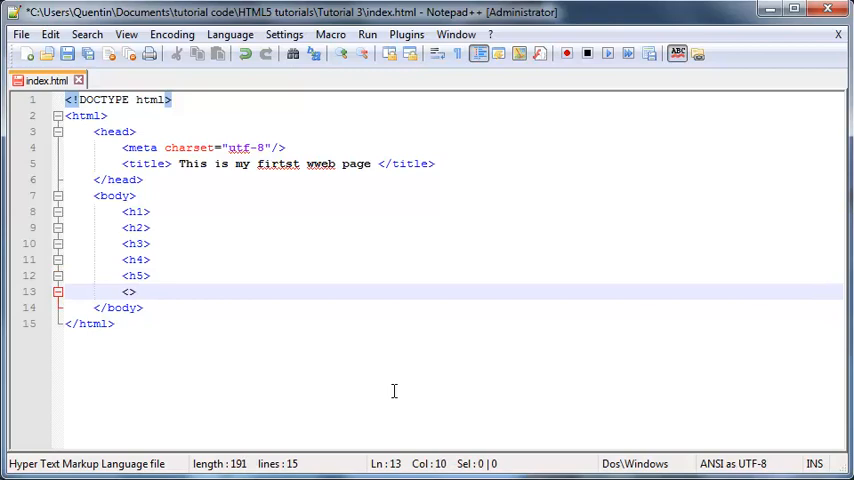
text(h6)
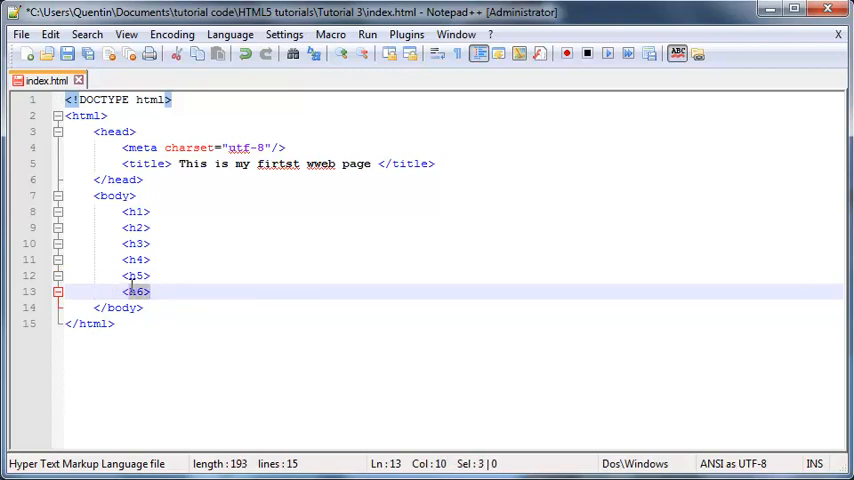
click(149, 291)
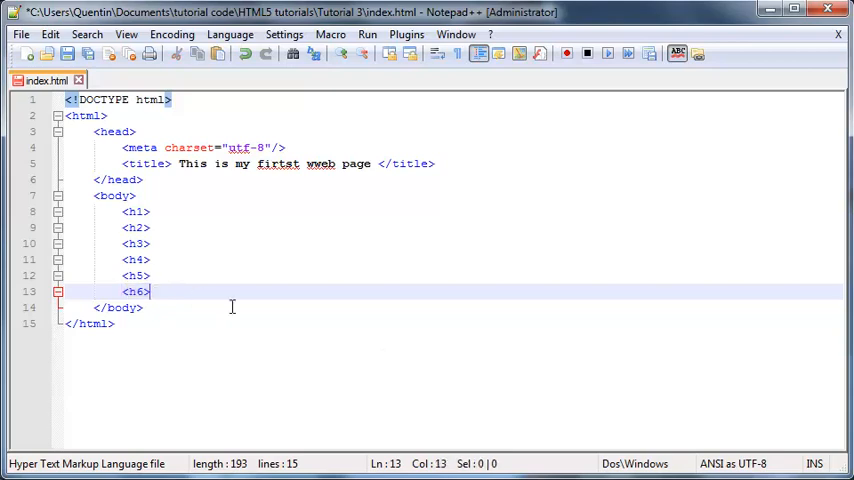
text(<h6>)
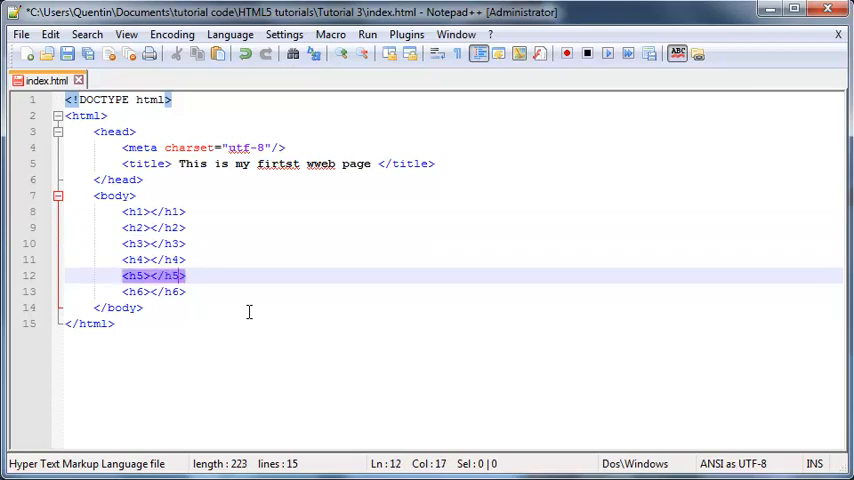
mouse_move(198, 250)
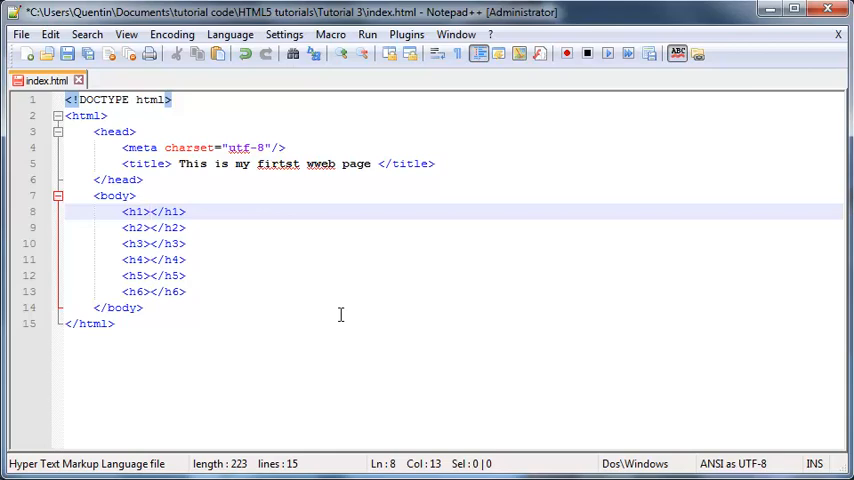
Type 'This the biggest' in h1 and 'this is the smallest' in h6.
text(This)
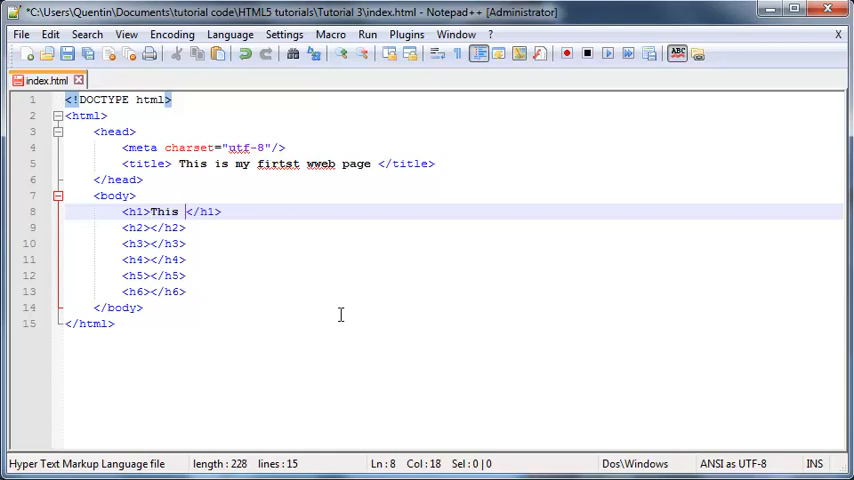
text(the biggers)
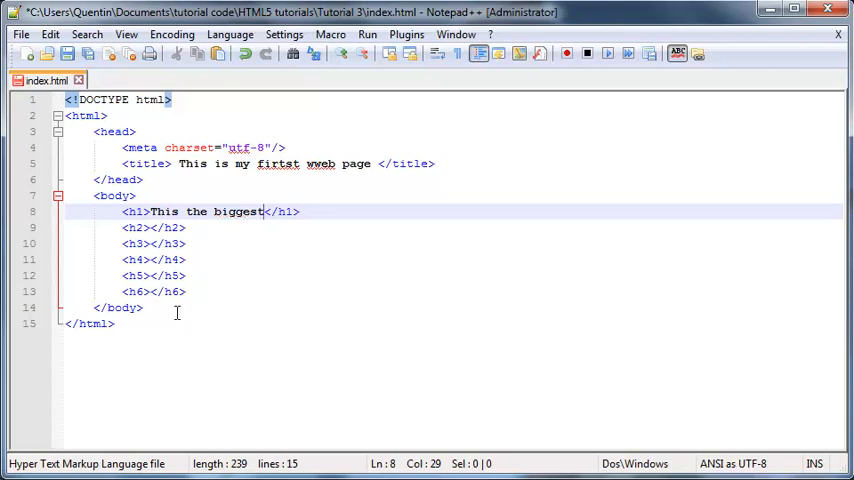
text(th)
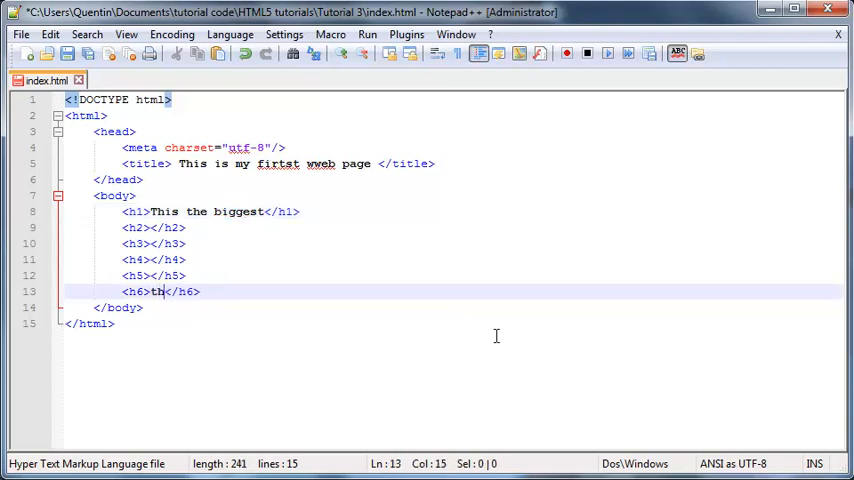
text(is is the)
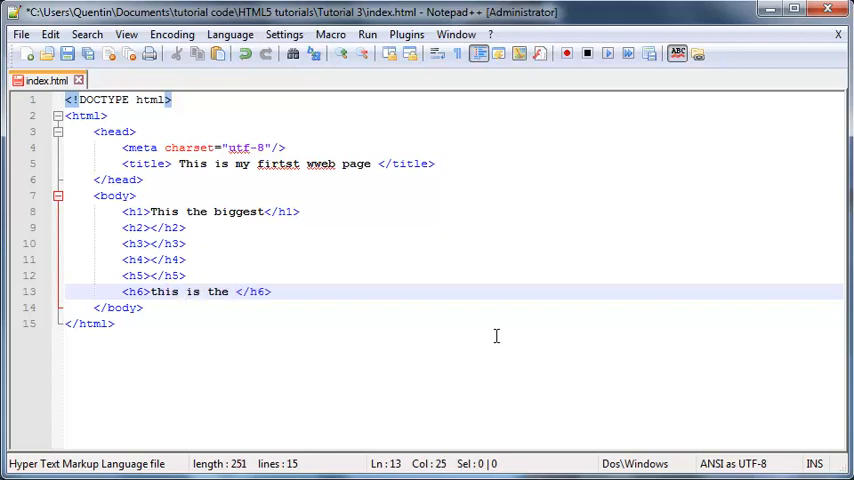
text(smallest)
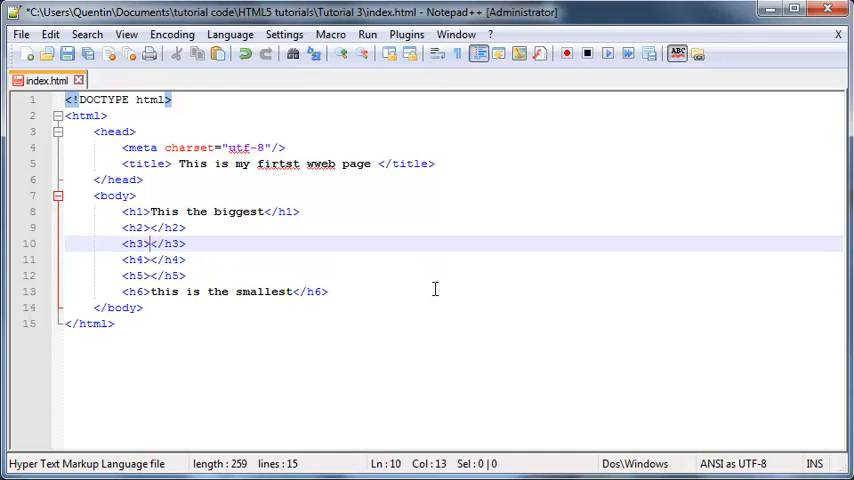
Fill the middle headings with sample text like 'Medium hea…' and 'Almost the same size…'.
text(Md)
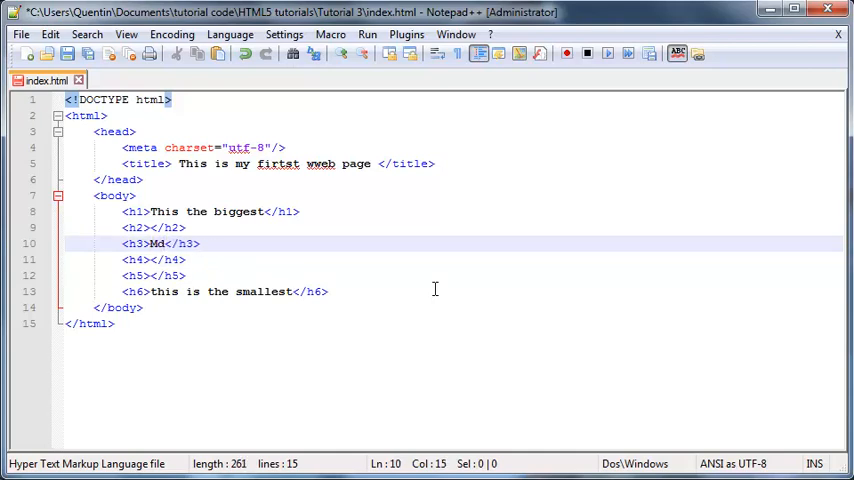
text(edium header)
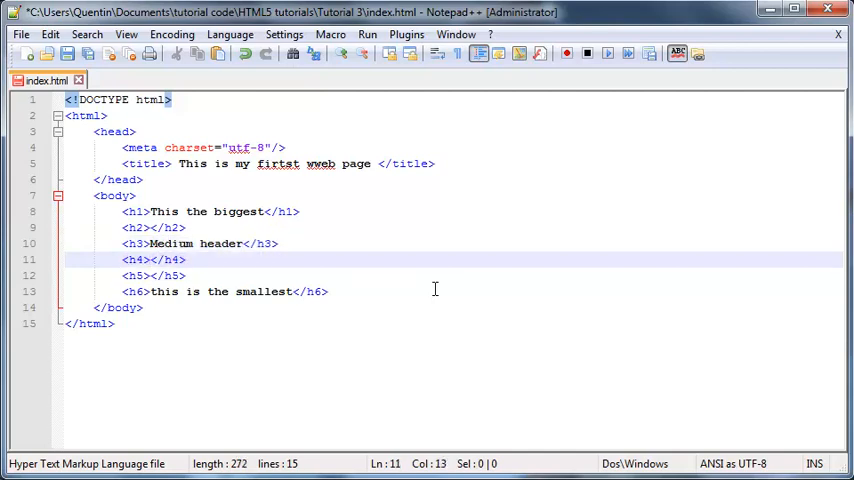
text(Almost the s)
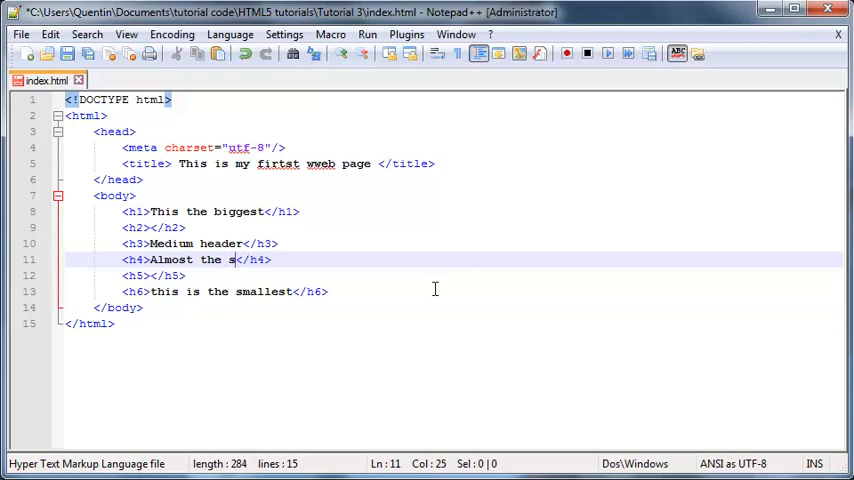
text(ame size at the test)
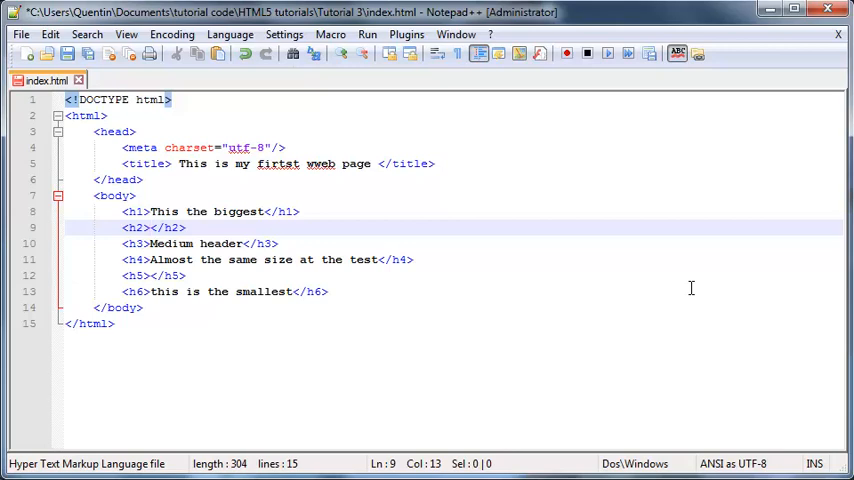
text(Tomataoes)
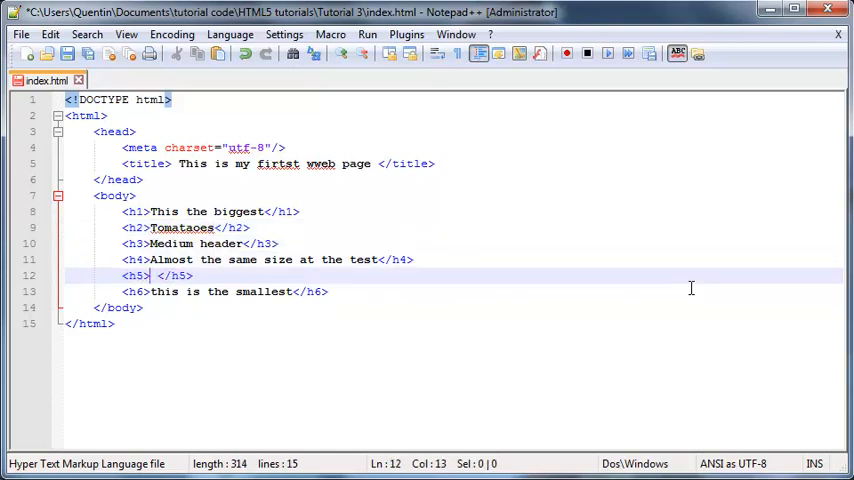
text(cv)
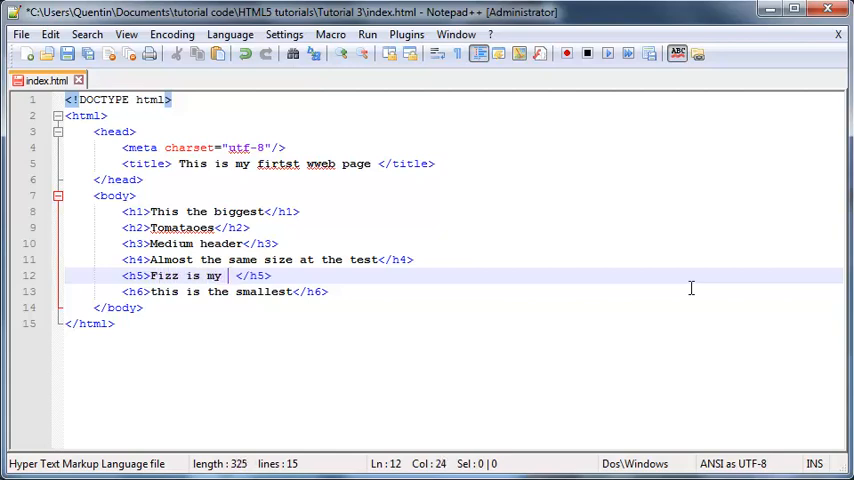
text(favour)
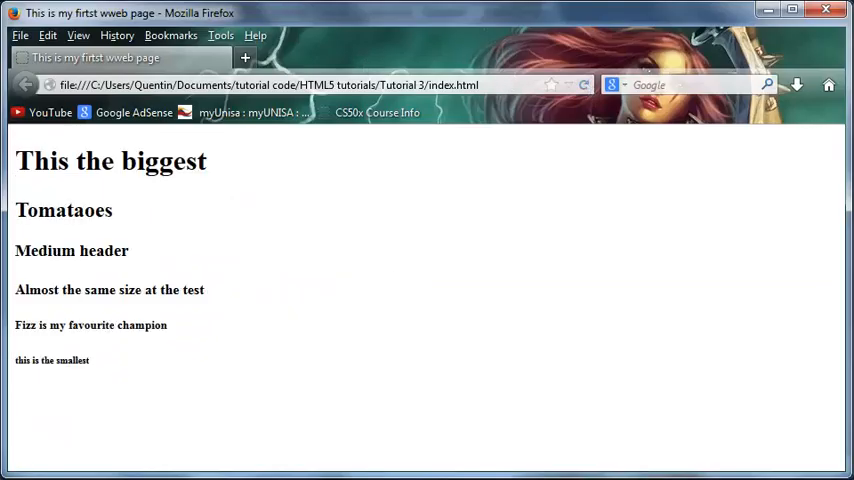
mouse_move(28, 195)
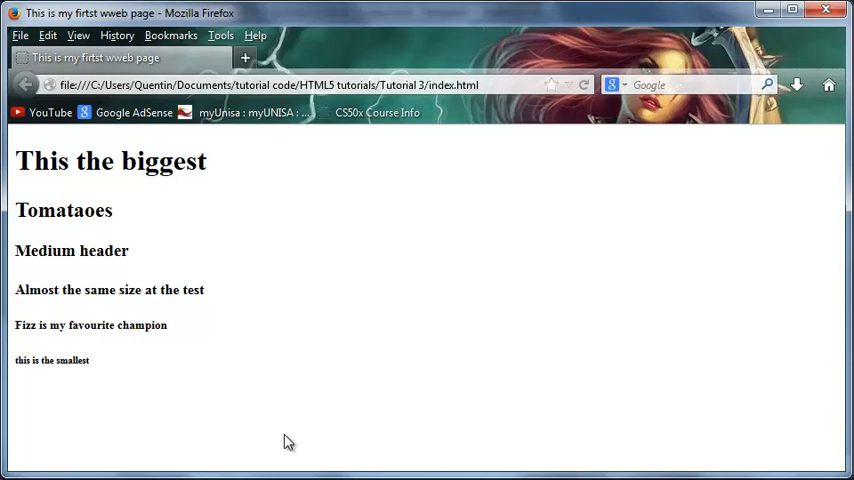
mouse_move(249, 358)
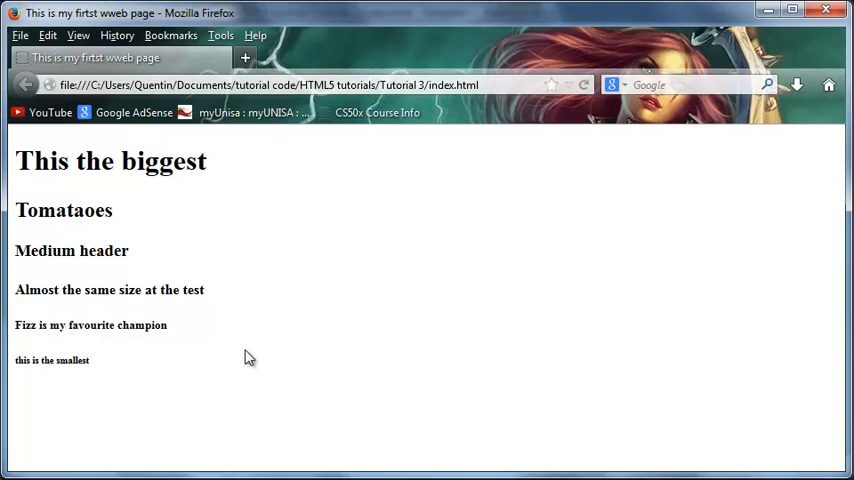
mouse_move(239, 377)
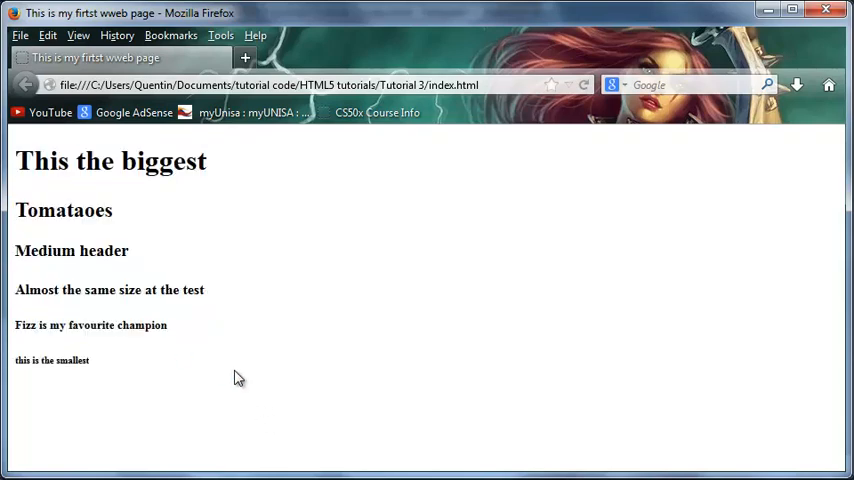